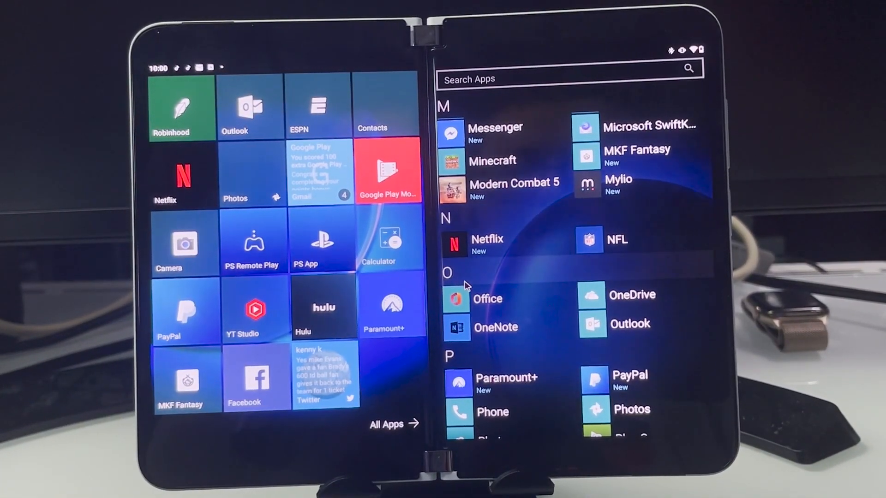
Step: Launch the Office app from the All Apps list
{"action": "left_click", "coordinate": [487, 299]}
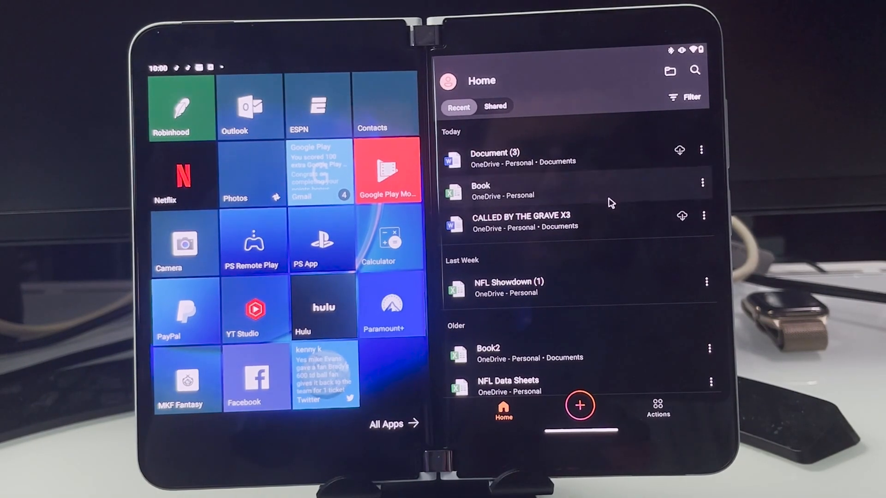
Step: Open Document (3) from Recent and write 'This is Ryan' on its first line
{"action": "left_click", "coordinate": [489, 157]}
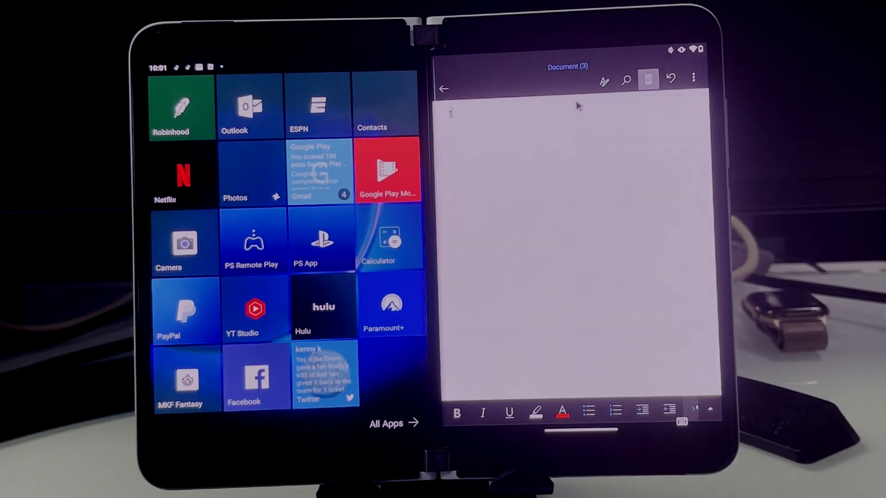
{"action": "type", "text": "This i"}
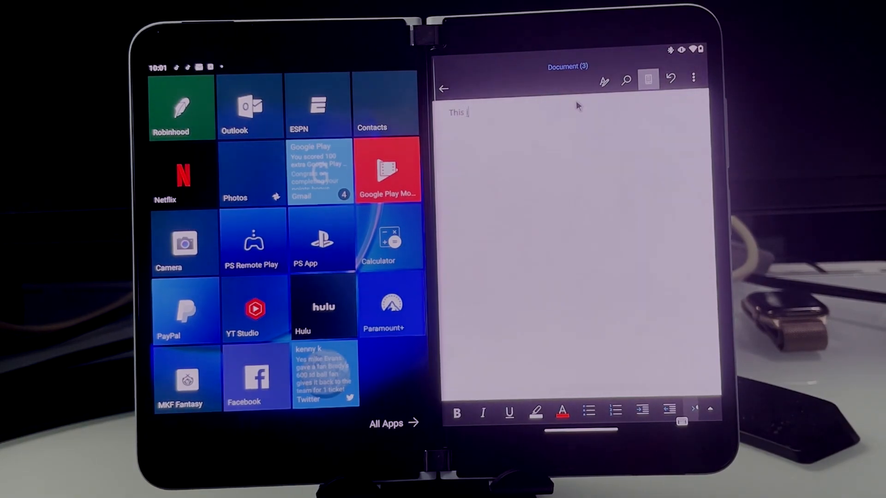
{"action": "type", "text": "s rya"}
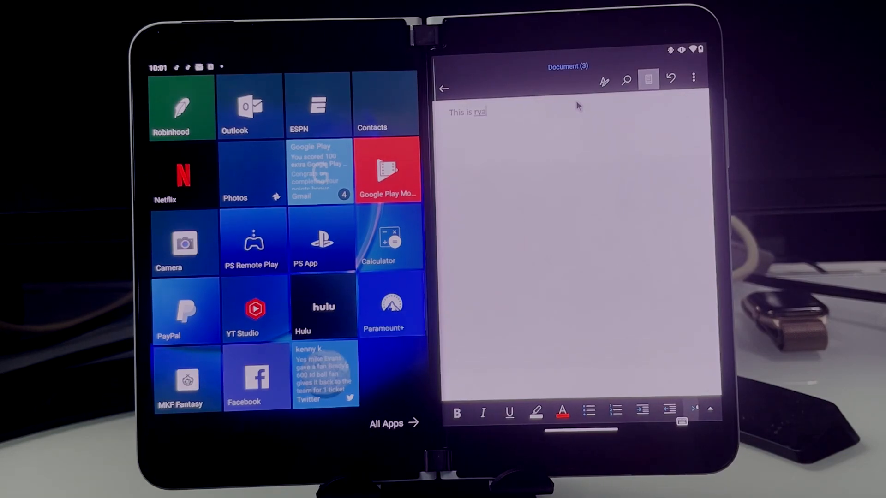
{"action": "type", "text": "Ryan"}
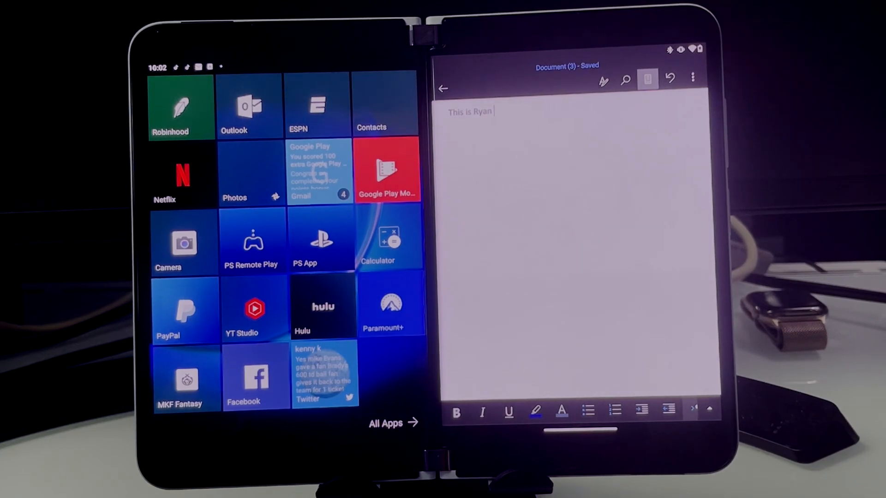
Step: Leave the Word document and create a new blank Excel workbook
{"action": "left_click", "coordinate": [444, 89]}
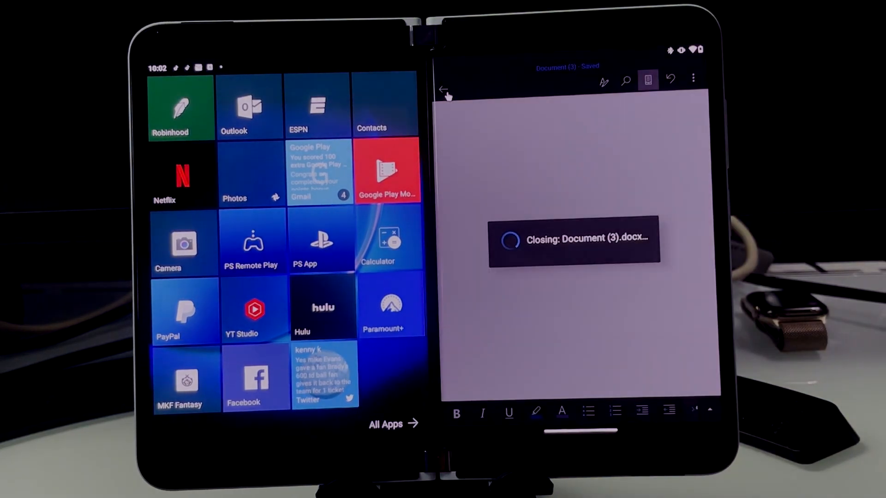
{"action": "left_click", "coordinate": [445, 89]}
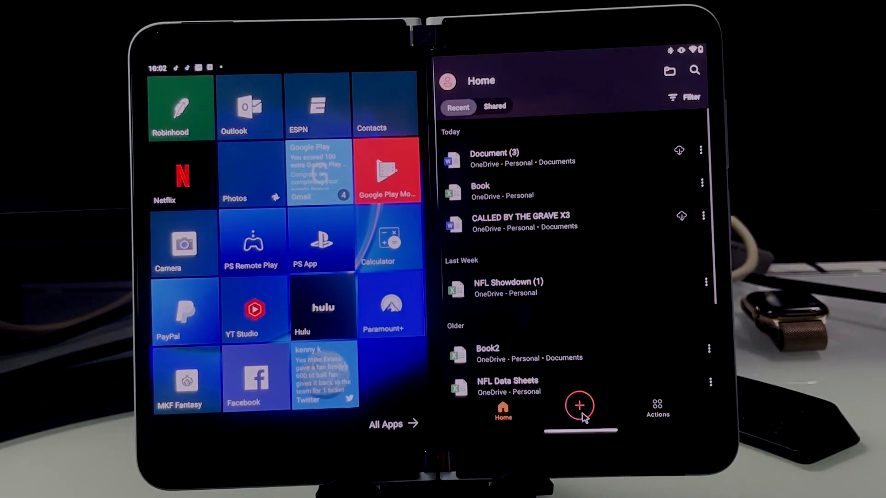
{"action": "left_click", "coordinate": [579, 406]}
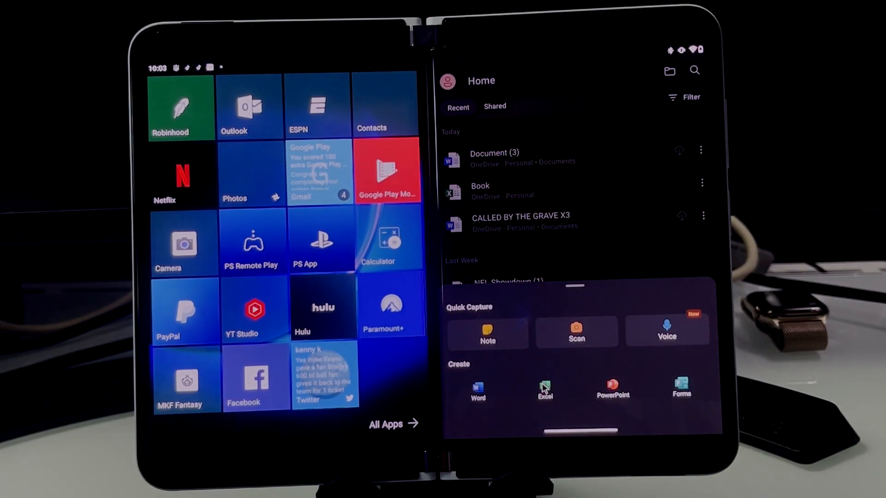
{"action": "left_click", "coordinate": [544, 389]}
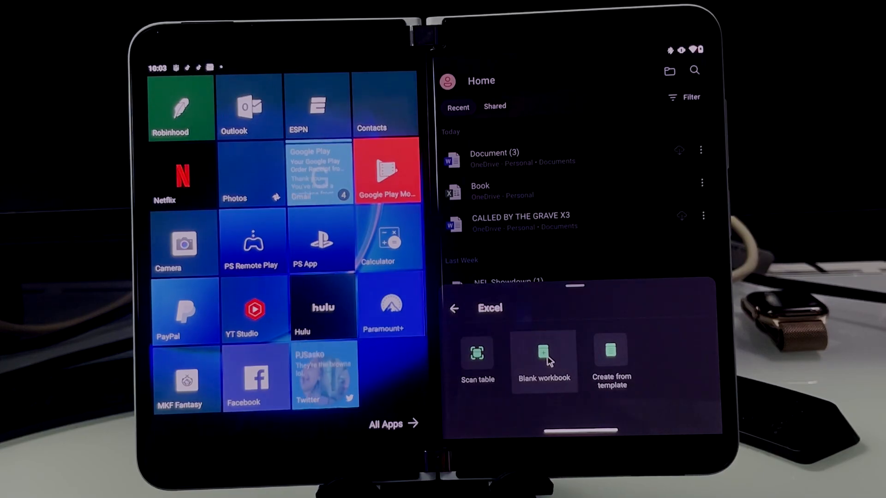
{"action": "left_click", "coordinate": [543, 359]}
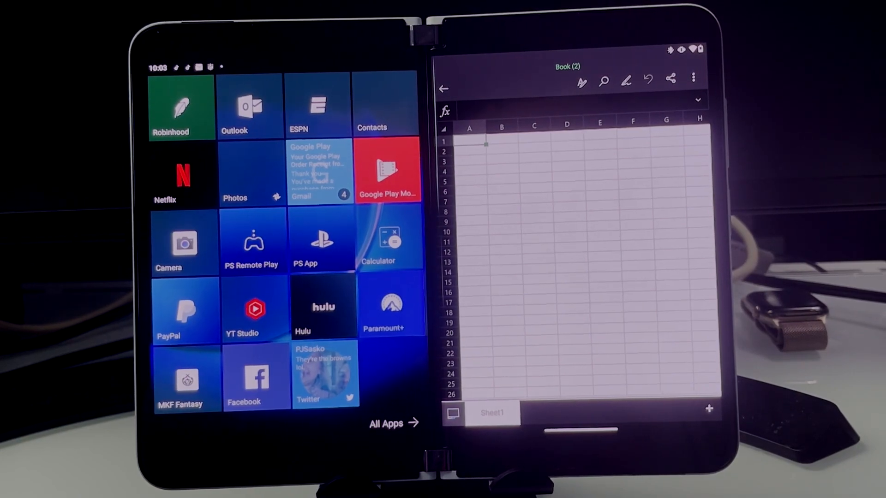
{"action": "type", "text": "chr"}
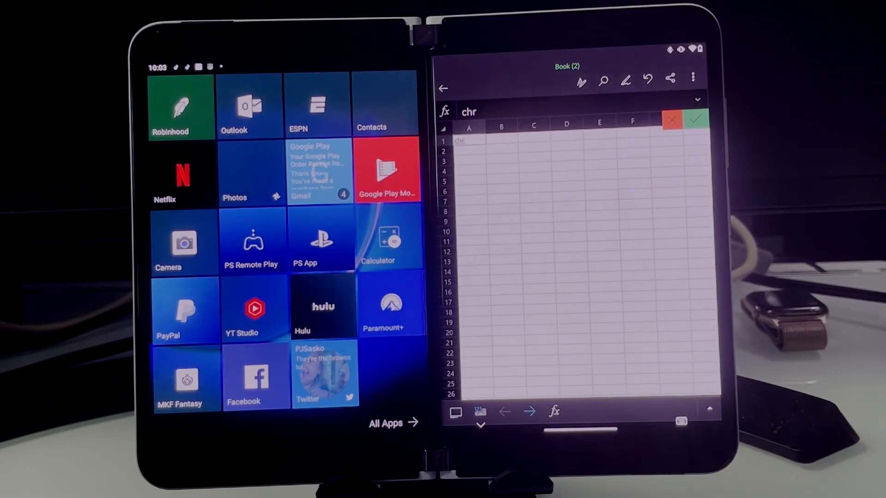
{"action": "type", "text": "Chris j"}
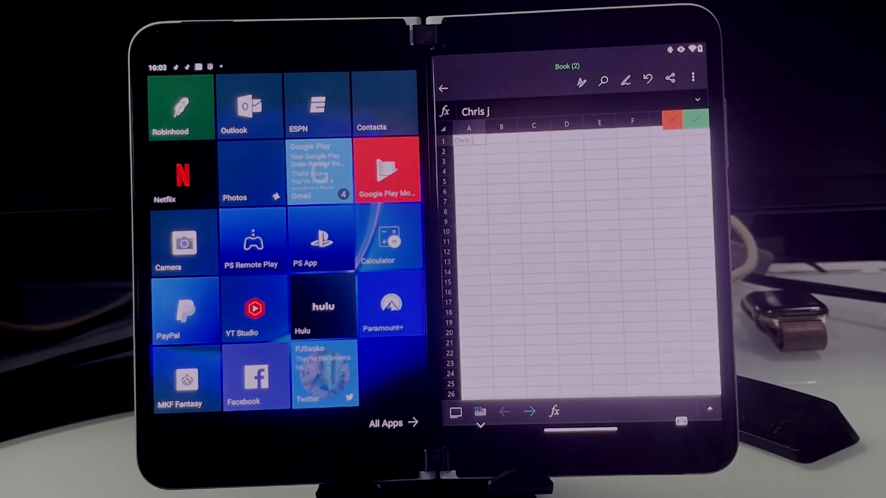
{"action": "type", "text": "ohns"}
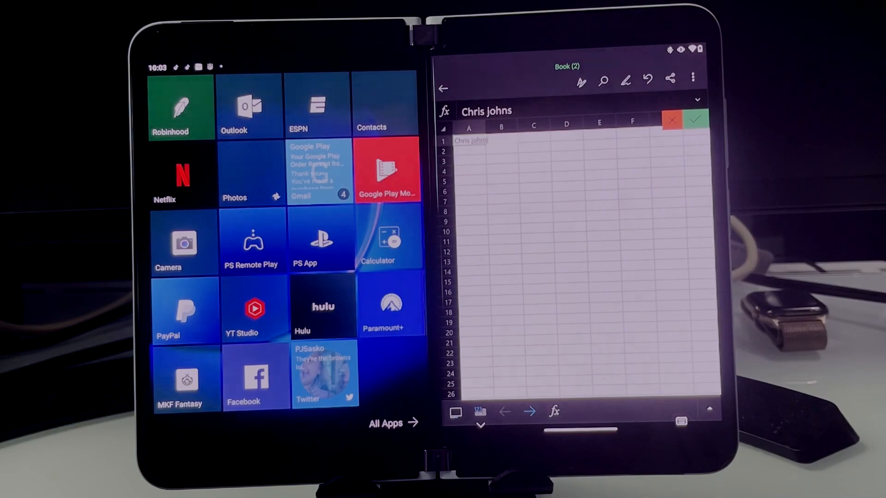
{"action": "left_click", "coordinate": [694, 119]}
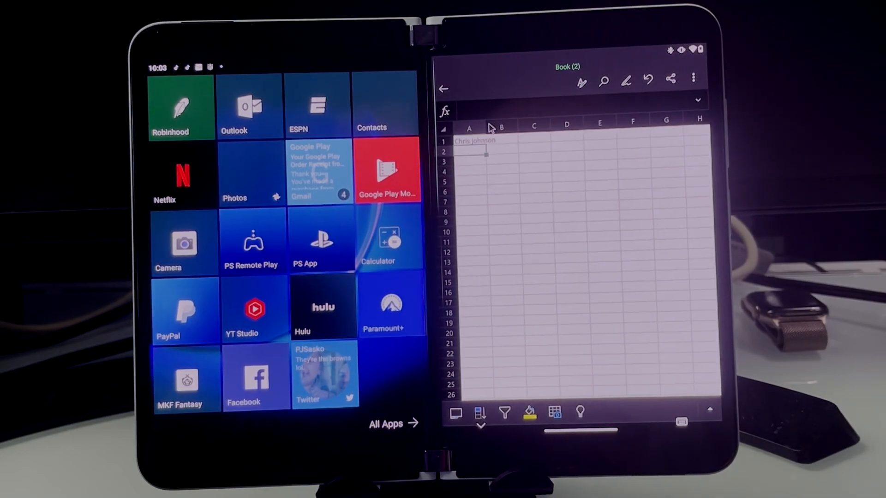
Step: Start typing 'dk' into cell B1
{"action": "left_click", "coordinate": [469, 129]}
{"action": "type", "text": "d"}
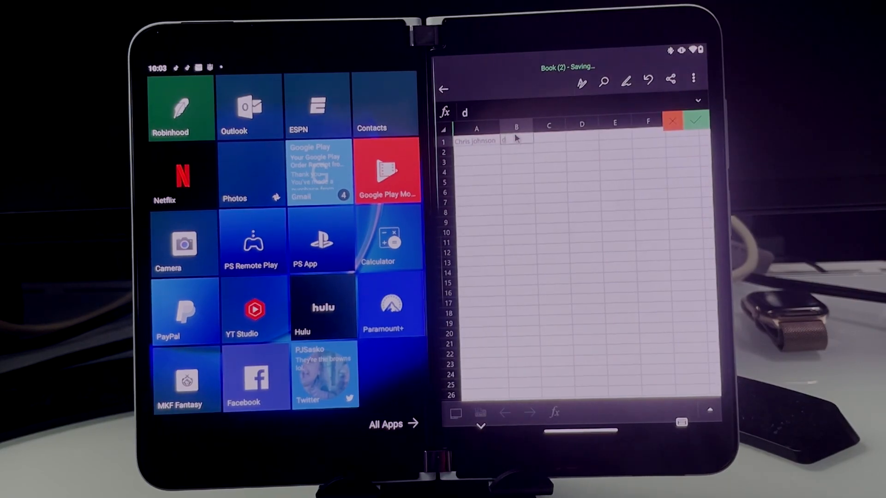
{"action": "type", "text": "k"}
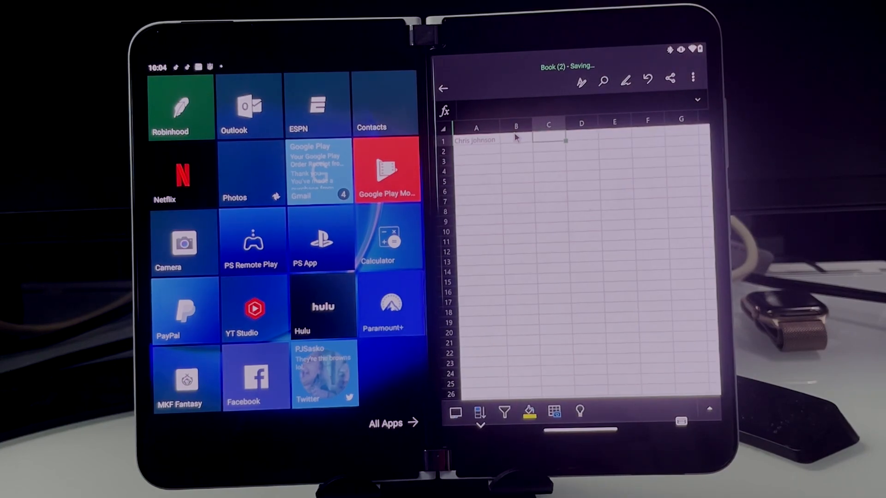
{"action": "type", "text": "dk"}
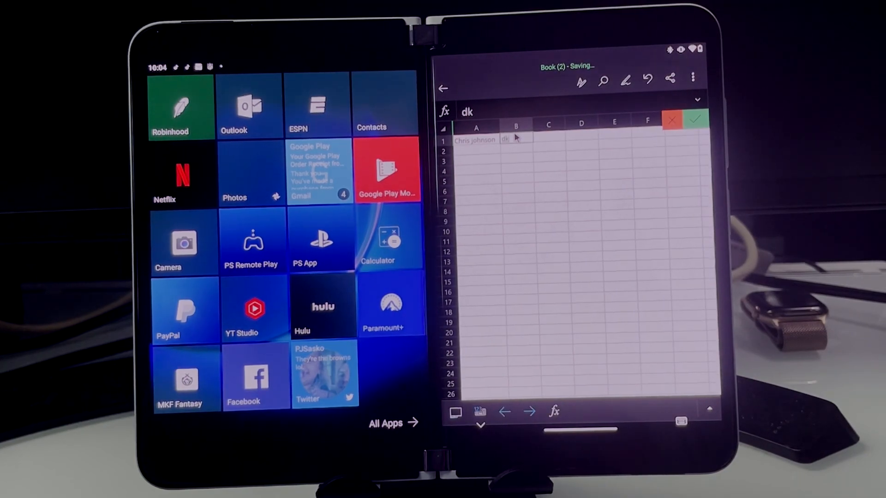
Step: Confirm the 'dk' entry in cell B1
{"action": "left_click", "coordinate": [695, 119]}
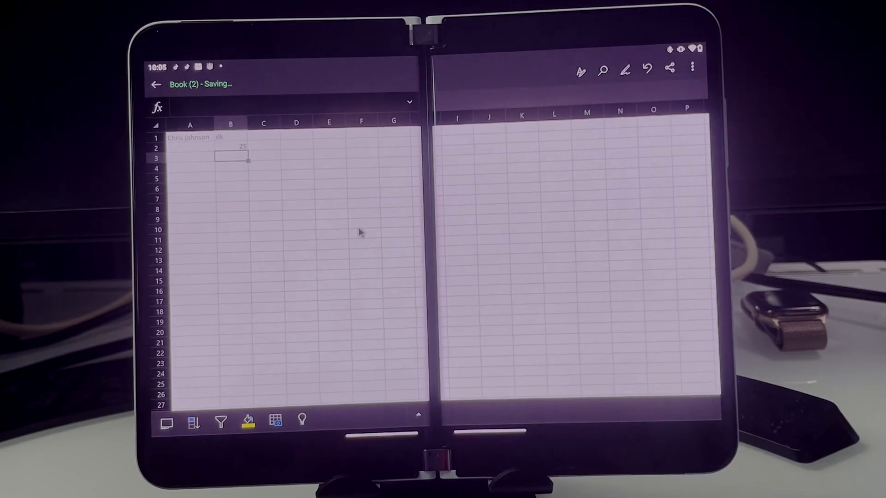
Step: Select the cell range D2 through D19 in column D
{"action": "left_click", "coordinate": [247, 422]}
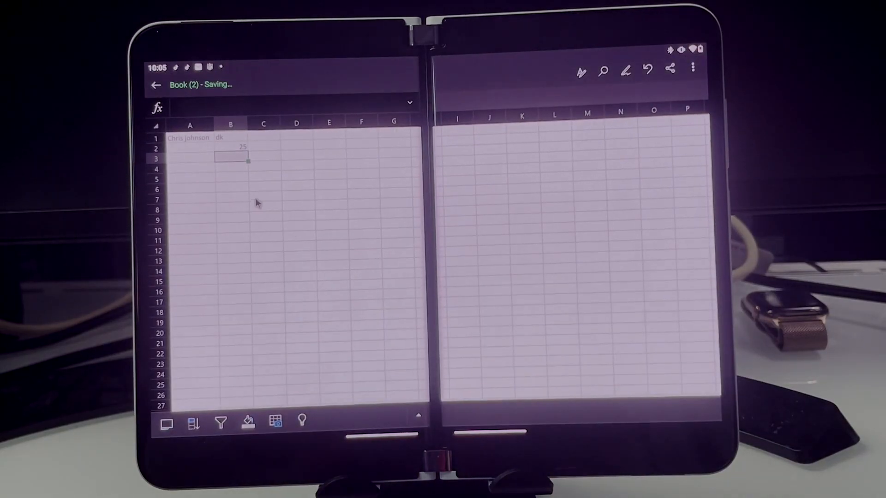
{"action": "left_click", "coordinate": [296, 148]}
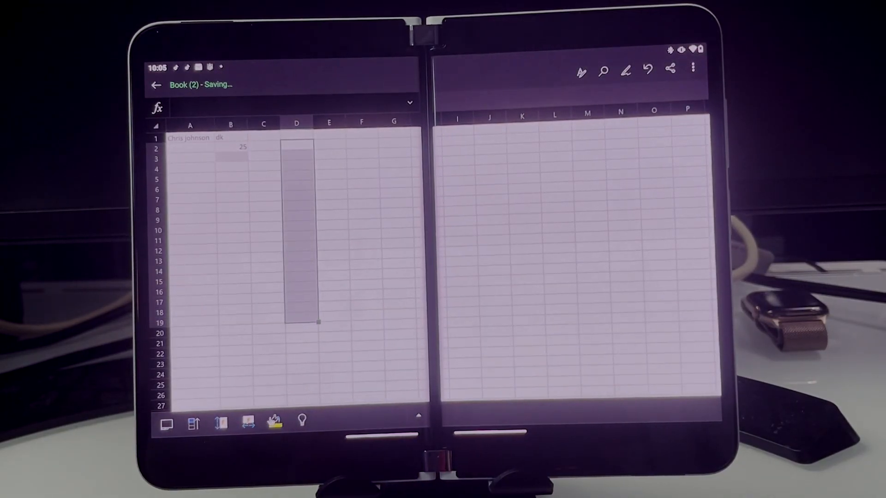
{"action": "left_click", "coordinate": [275, 423]}
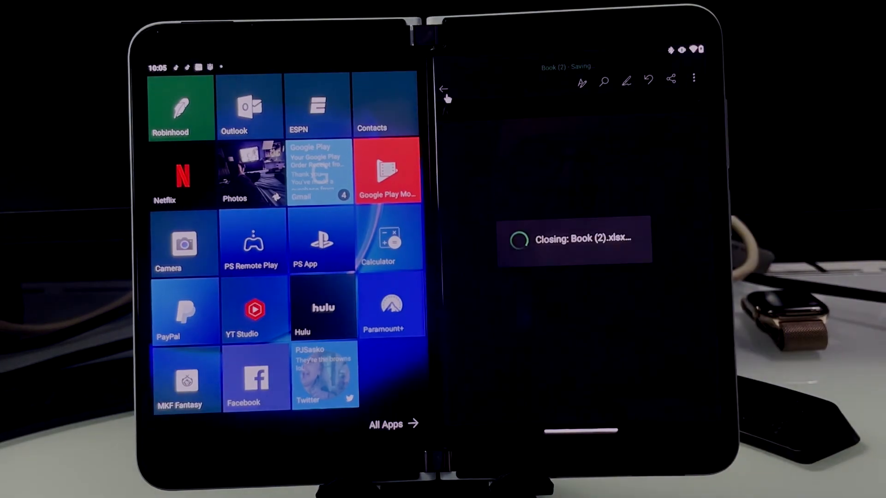
Step: Relaunch Office from All Apps and choose PowerPoint under Create
{"action": "left_click", "coordinate": [444, 90]}
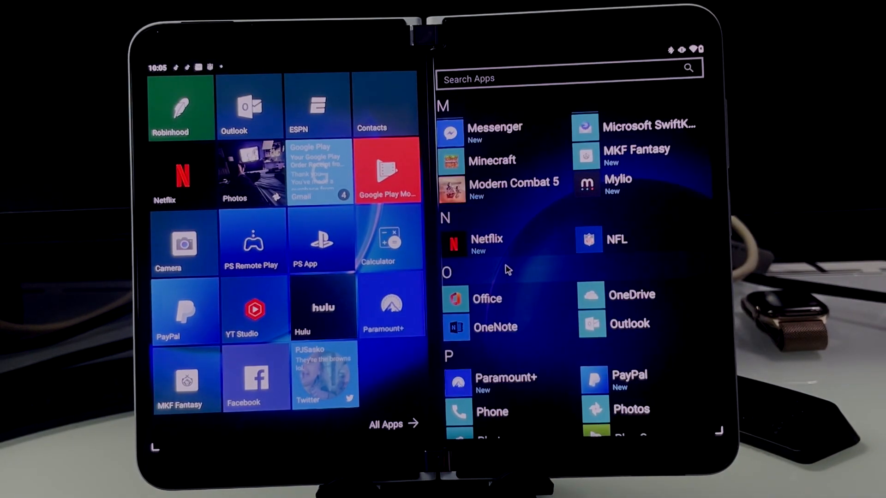
{"action": "left_click", "coordinate": [487, 298]}
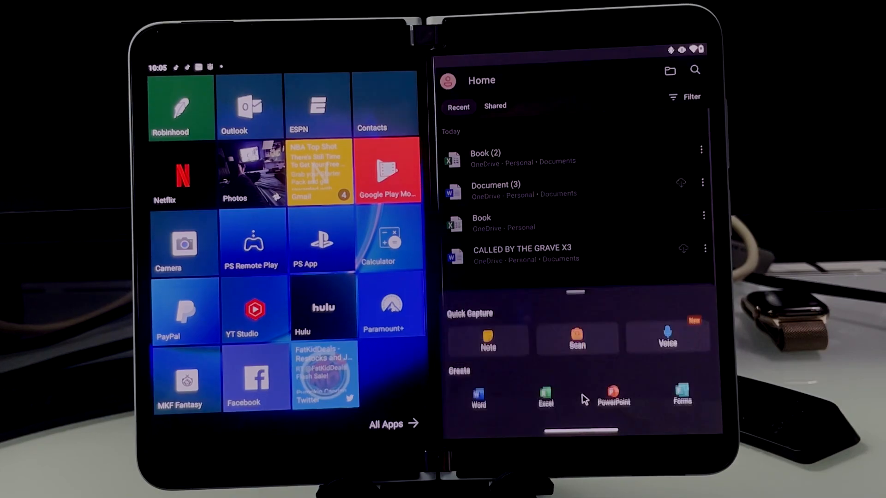
{"action": "left_click", "coordinate": [613, 396]}
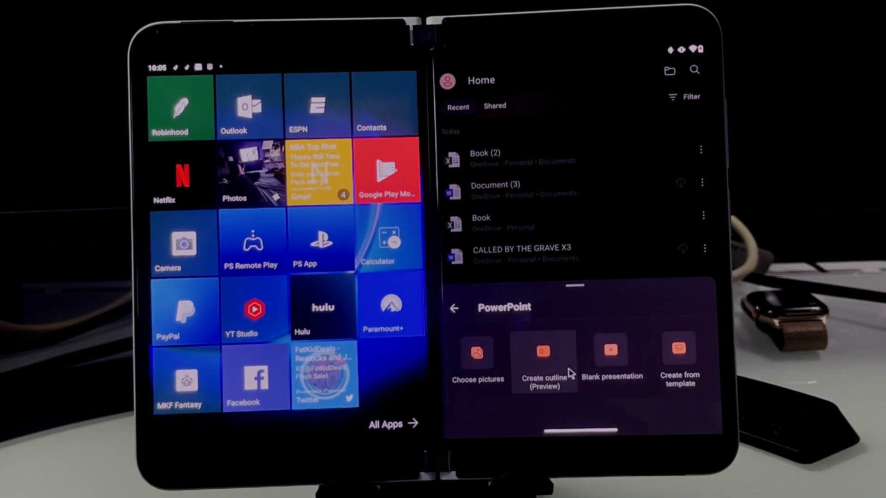
{"action": "mouse_move", "coordinate": [612, 342]}
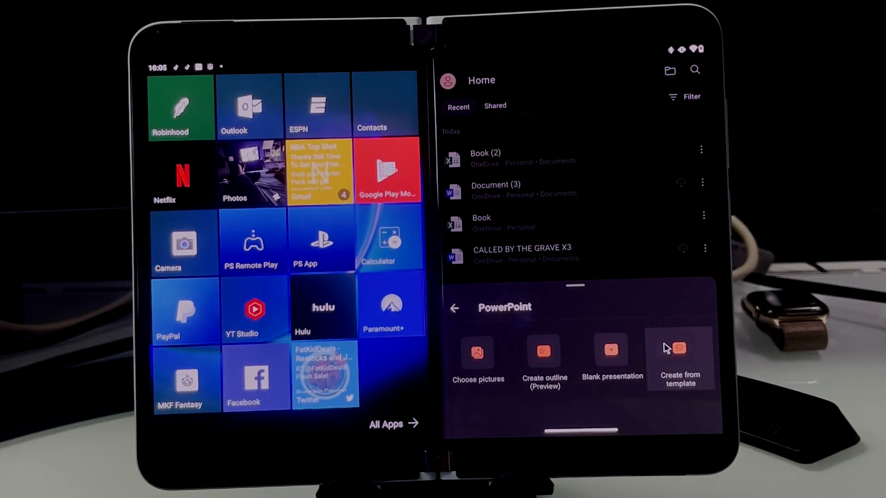
Step: Start a presentation from the Madison template and title the slide 'Subscribe to rtt'
{"action": "left_click", "coordinate": [680, 359]}
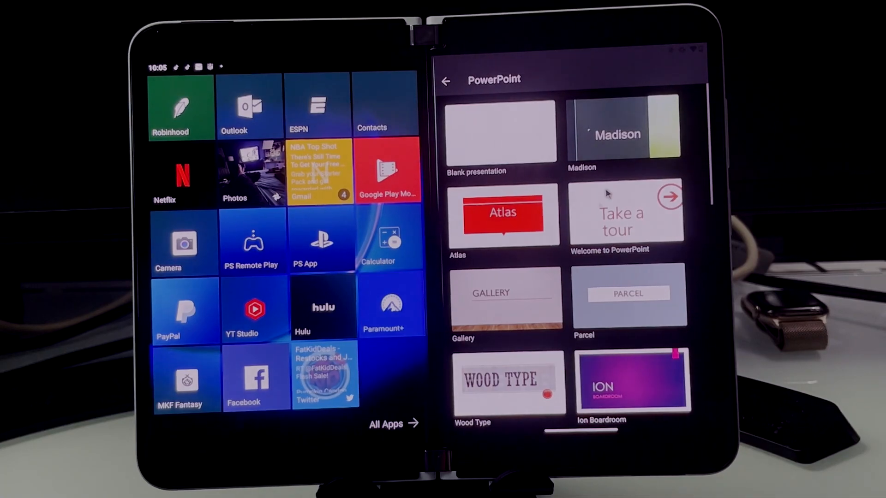
{"action": "left_click", "coordinate": [499, 130]}
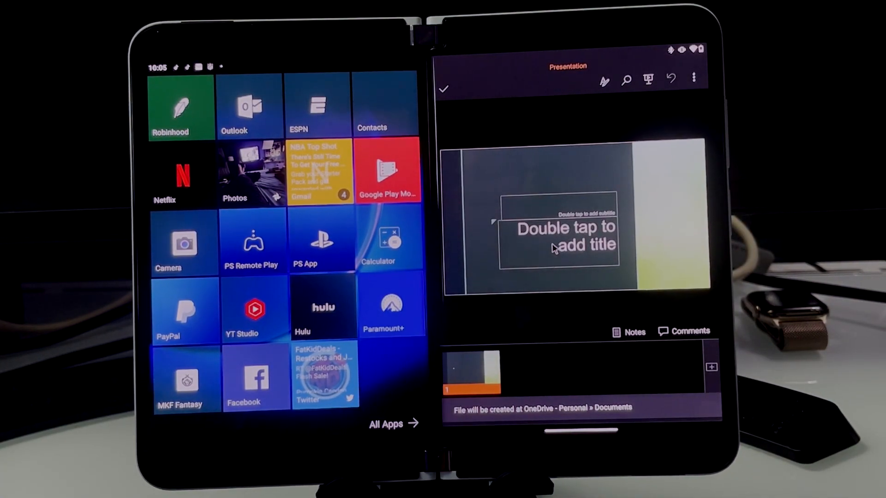
{"action": "left_click", "coordinate": [563, 236]}
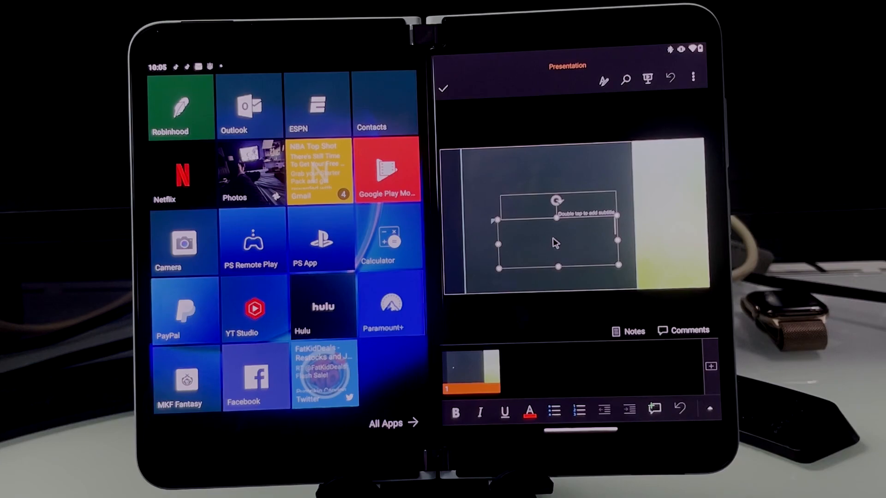
{"action": "type", "text": "SU"}
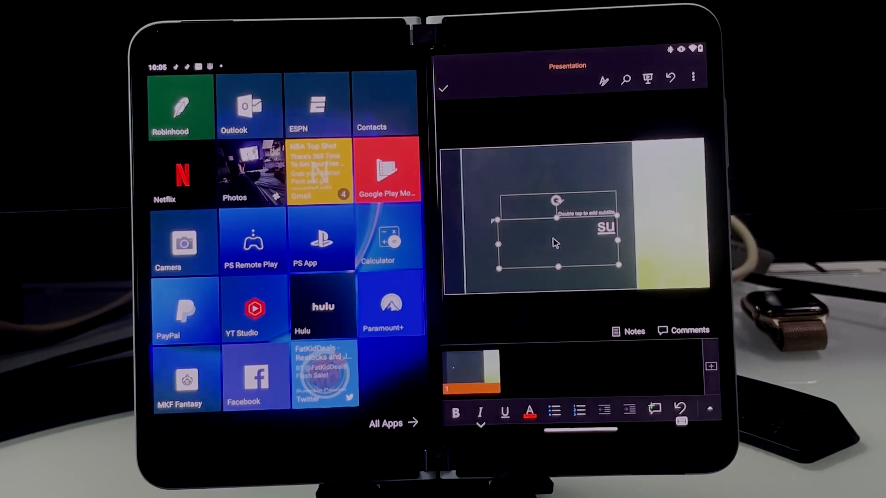
{"action": "type", "text": "subscribe"}
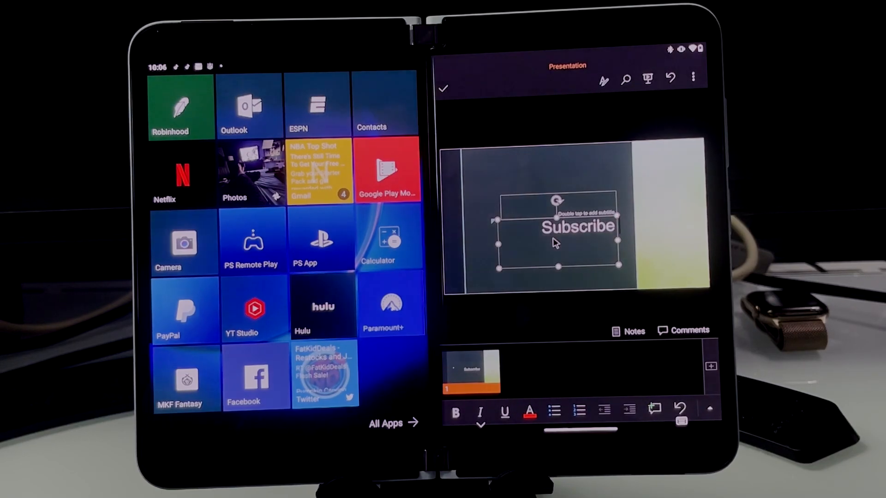
{"action": "type", "text": "to rtt"}
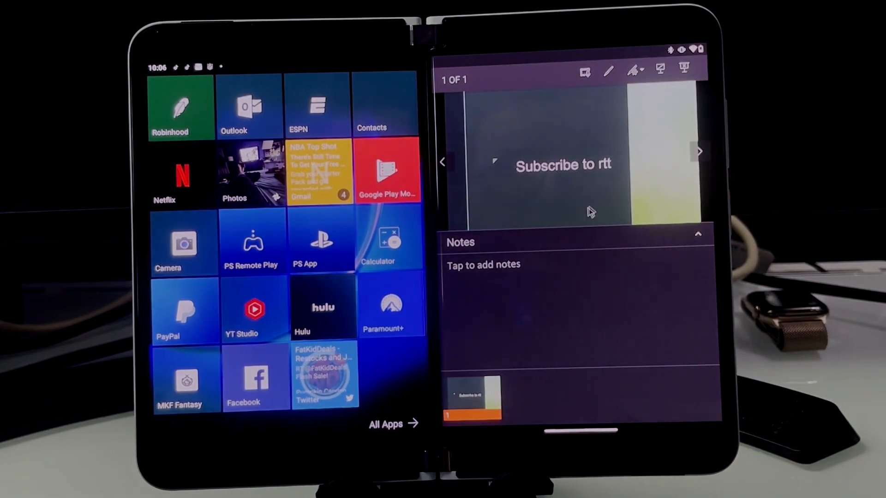
{"action": "left_click", "coordinate": [661, 69]}
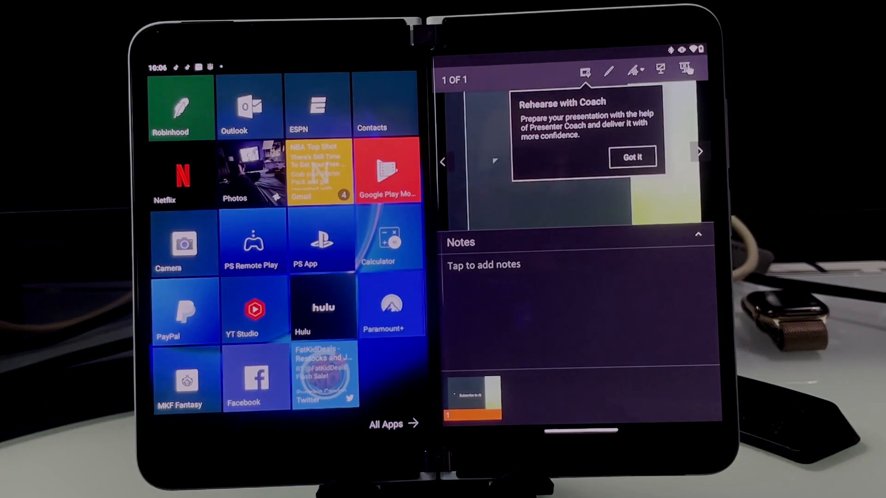
{"action": "left_click", "coordinate": [632, 157]}
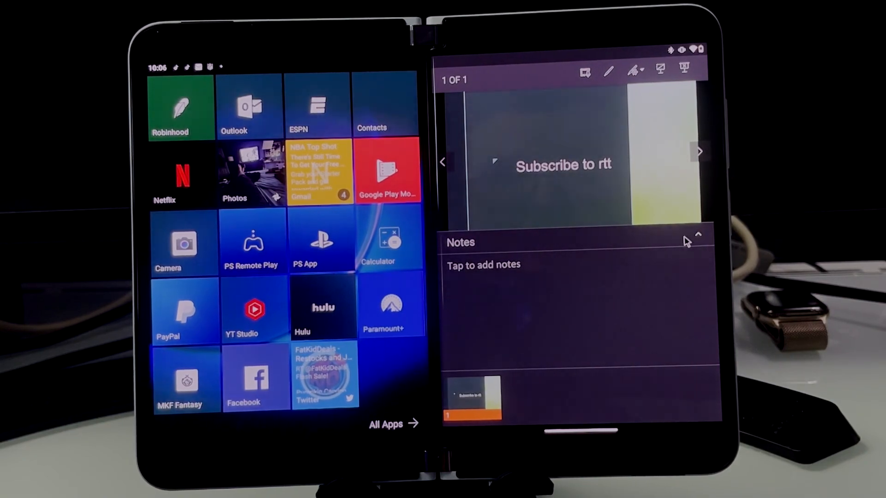
{"action": "left_click", "coordinate": [694, 235]}
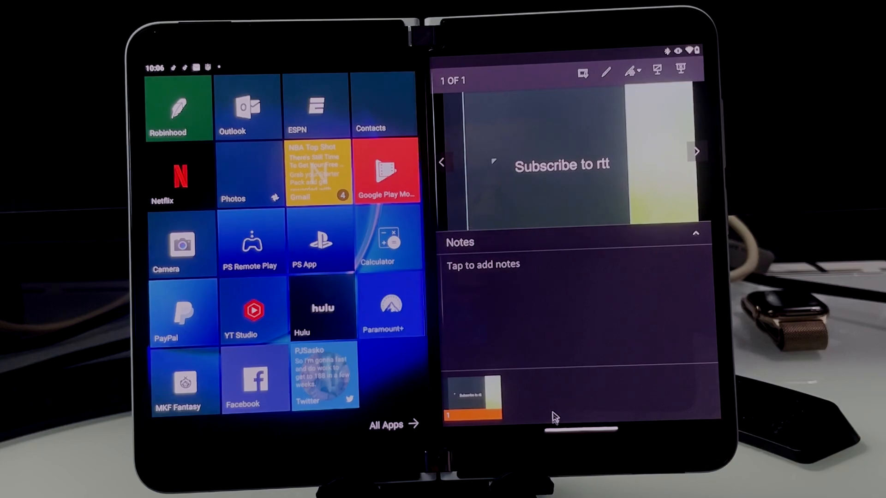
Step: Reopen Document (3) in Office and launch Chrome beside it
{"action": "left_click", "coordinate": [394, 425]}
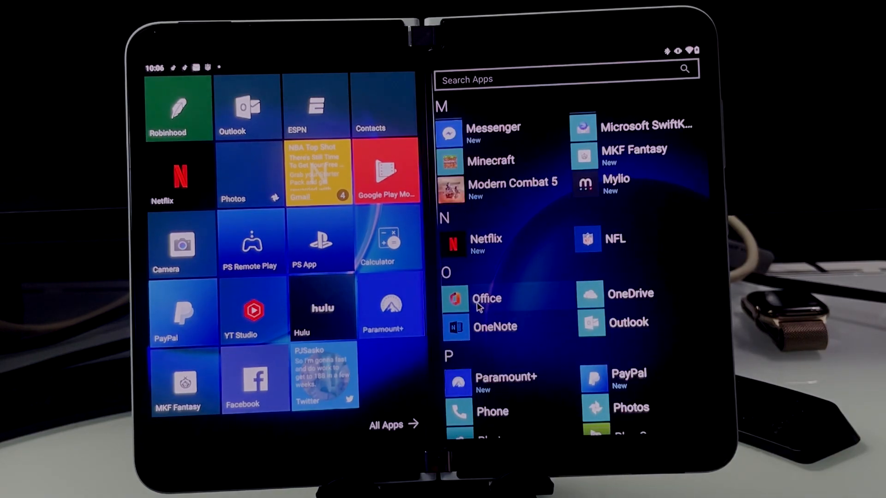
{"action": "left_click", "coordinate": [486, 298]}
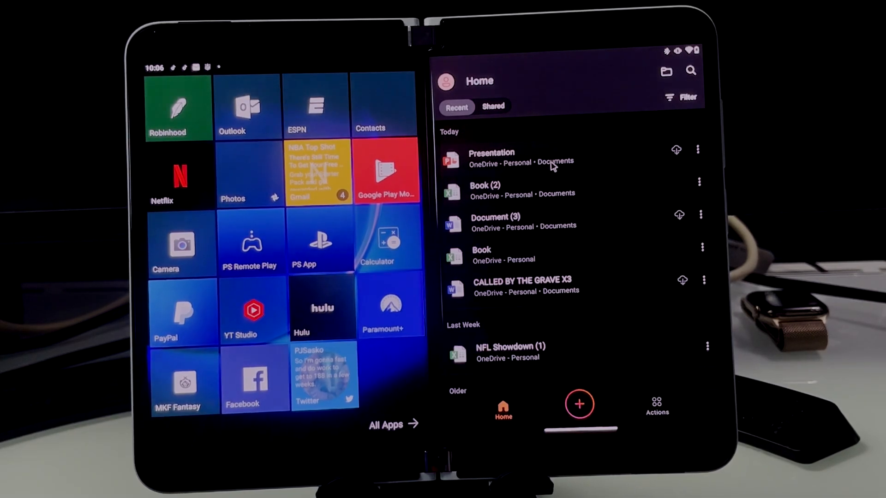
{"action": "left_click", "coordinate": [495, 222]}
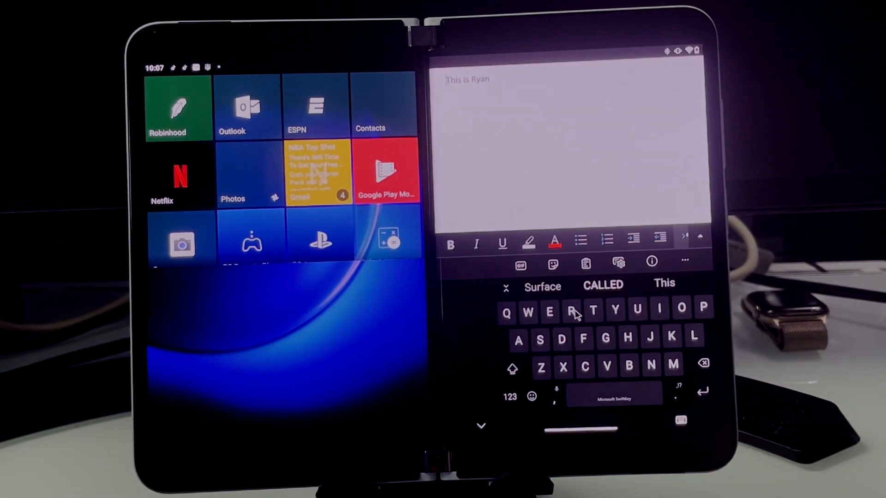
{"action": "mouse_move", "coordinate": [293, 336]}
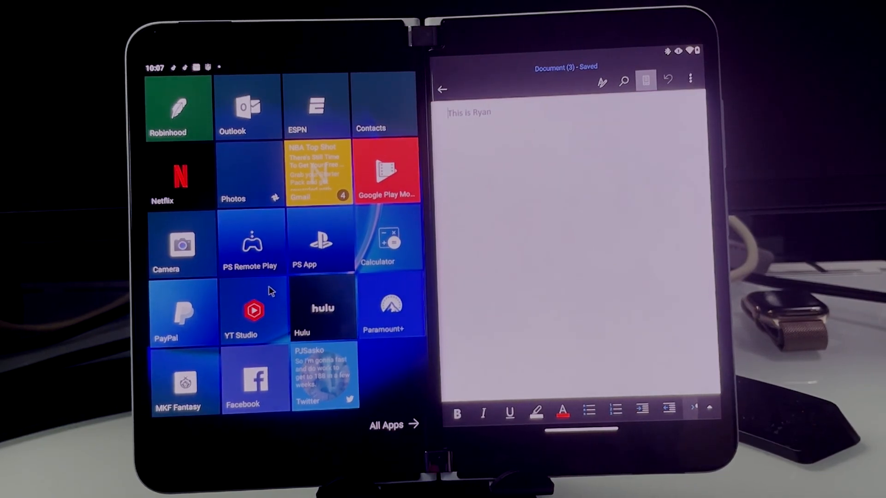
{"action": "mouse_move", "coordinate": [367, 213]}
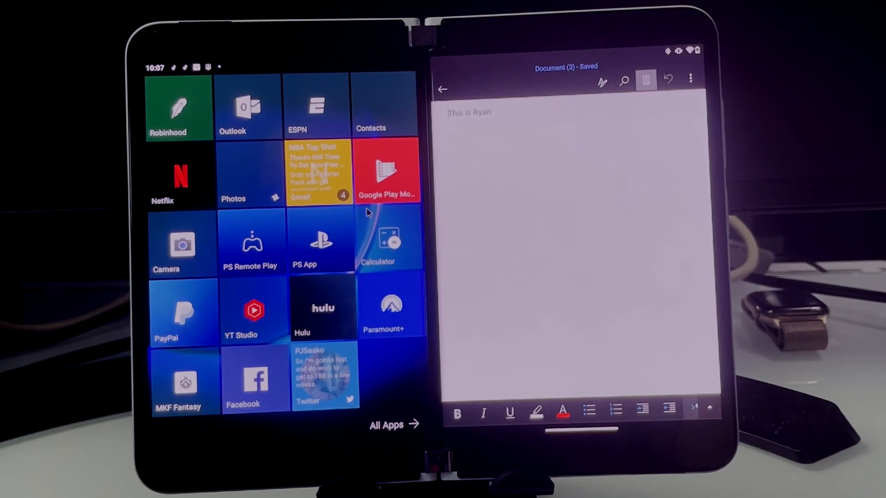
{"action": "mouse_move", "coordinate": [229, 186]}
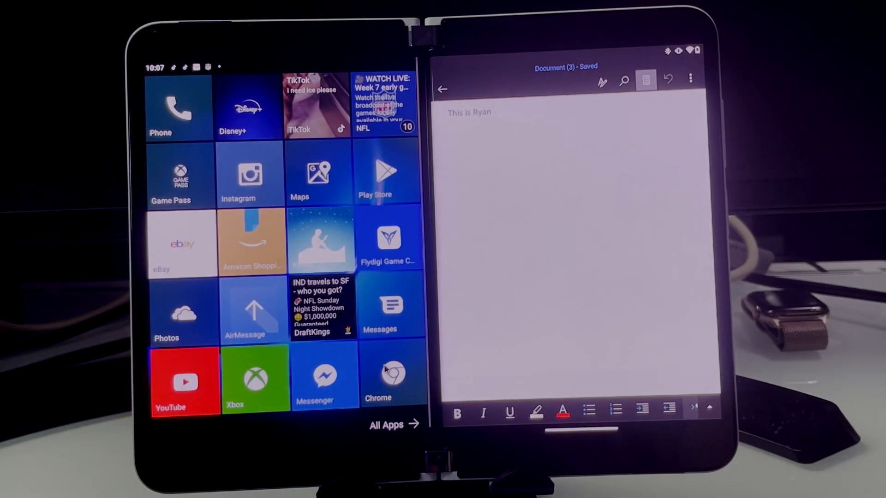
{"action": "left_click", "coordinate": [394, 378]}
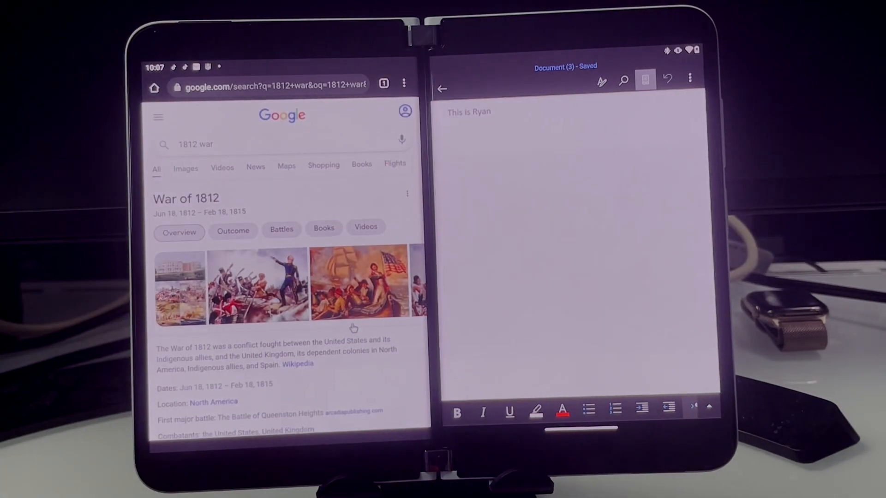